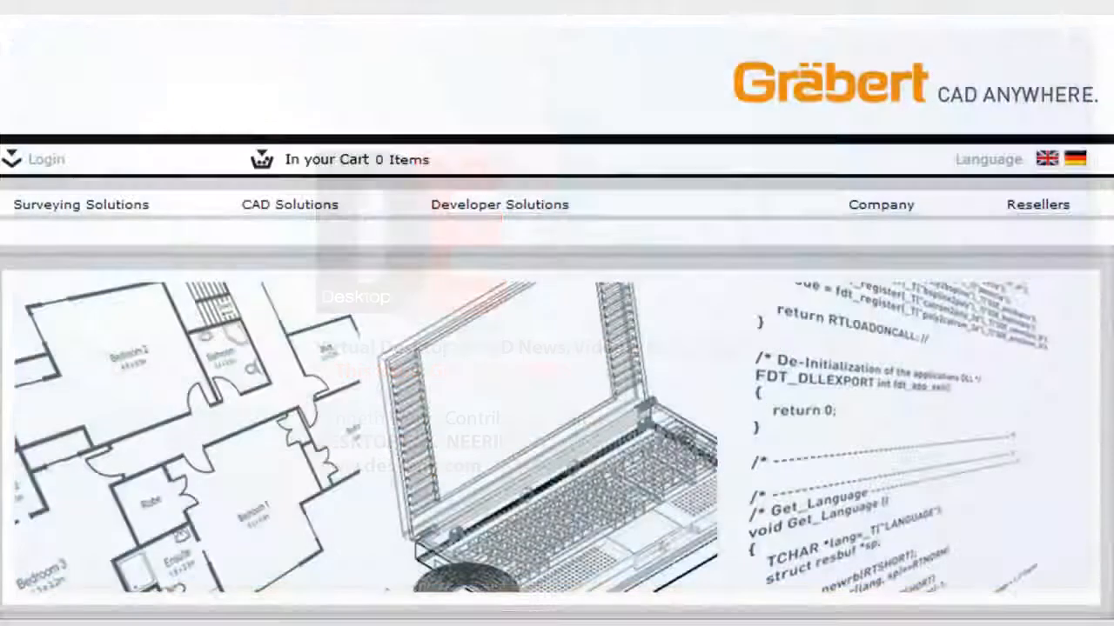
# Step: Scroll the Gräbert homepage down to the PowerCAD Pro 7 and Classic 7 product list
pyautogui.scroll(-3)
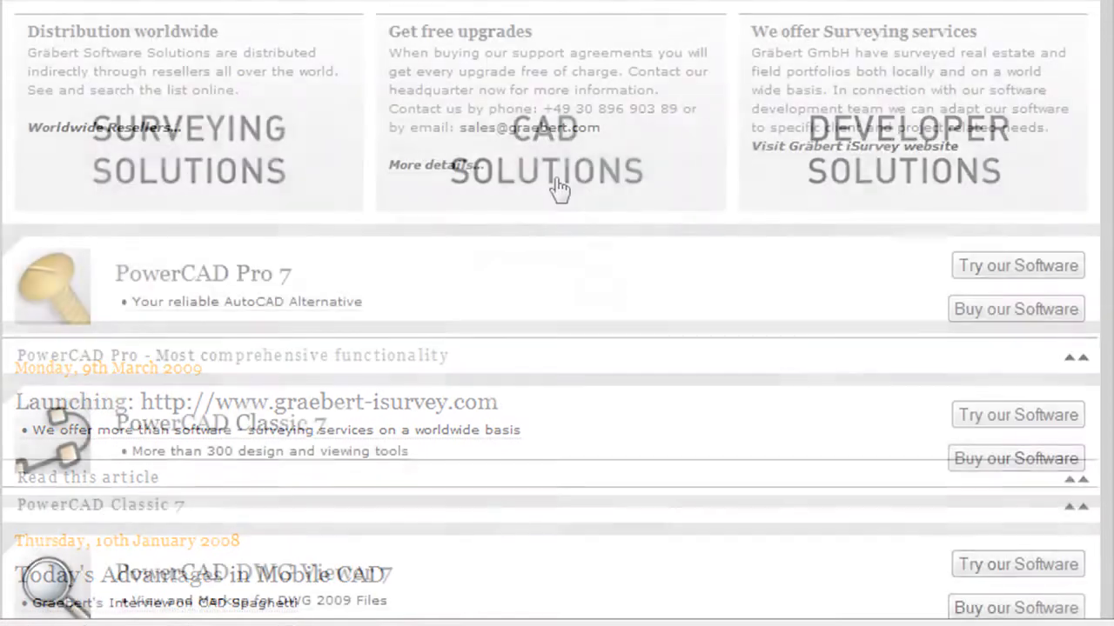
pyautogui.scroll(-3)
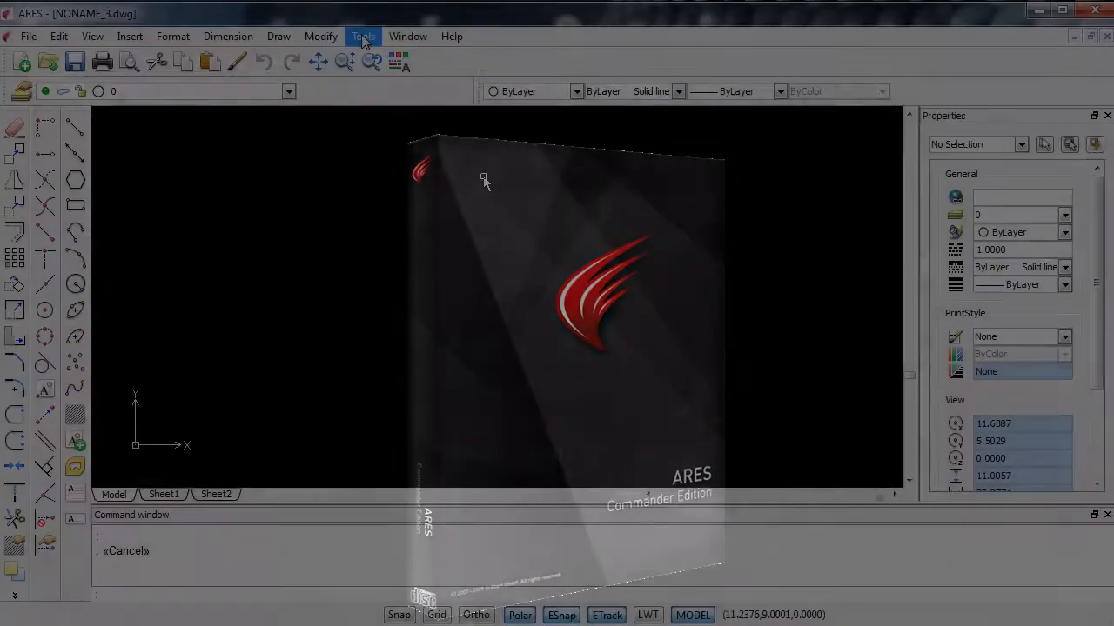
# Step: Show Grid Settings under User Preferences > Drafting Options > Display in the Options dialog
pyautogui.click(362, 34)
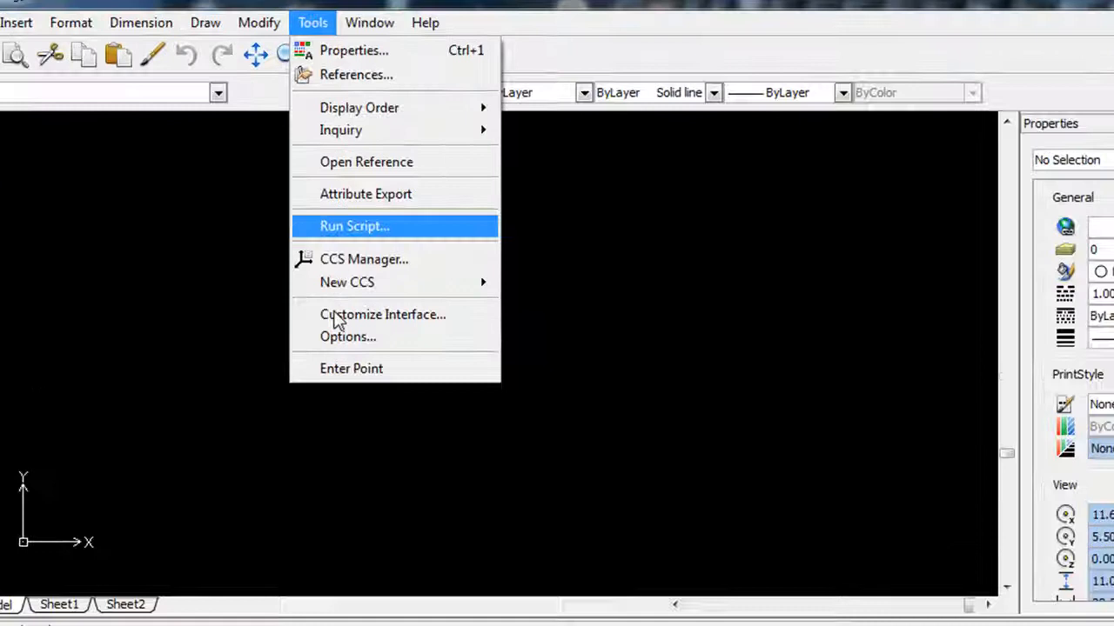
pyautogui.click(355, 226)
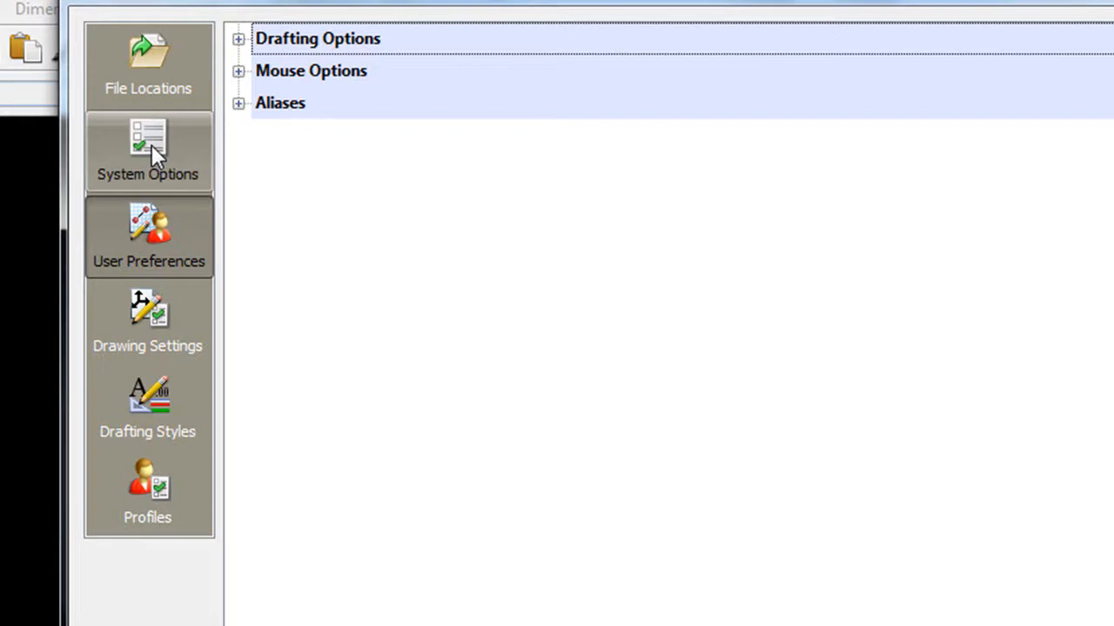
pyautogui.click(148, 148)
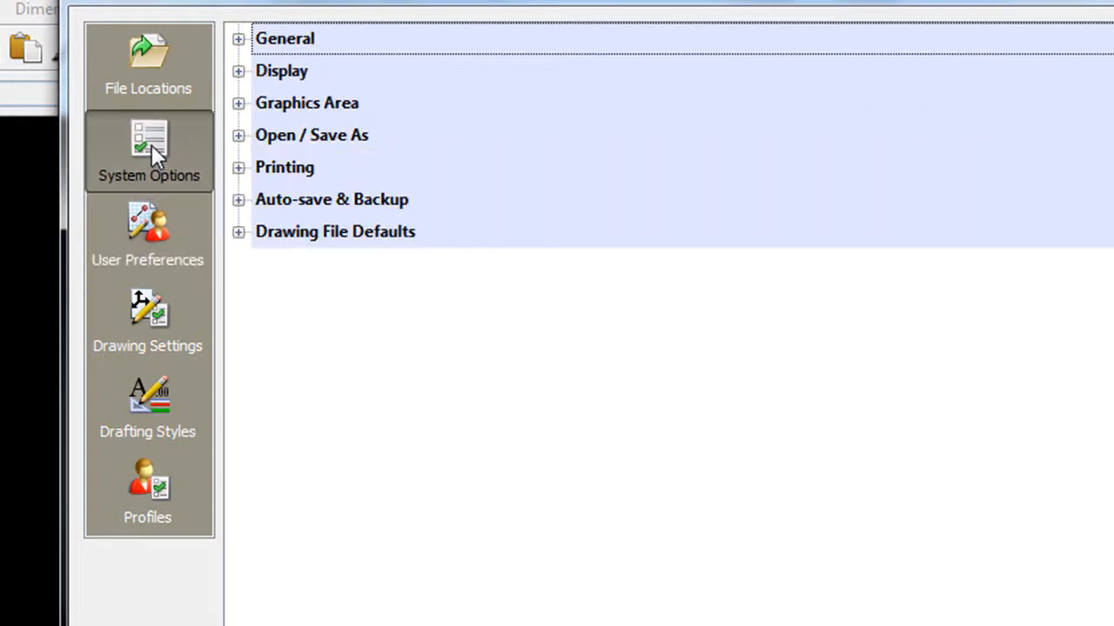
pyautogui.click(148, 235)
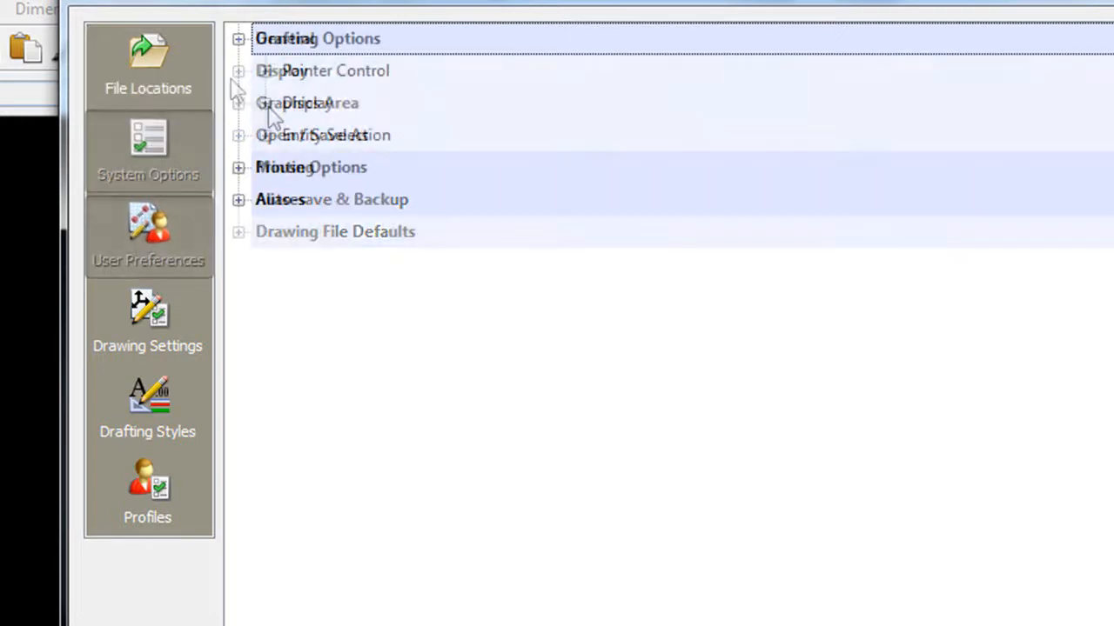
pyautogui.click(238, 102)
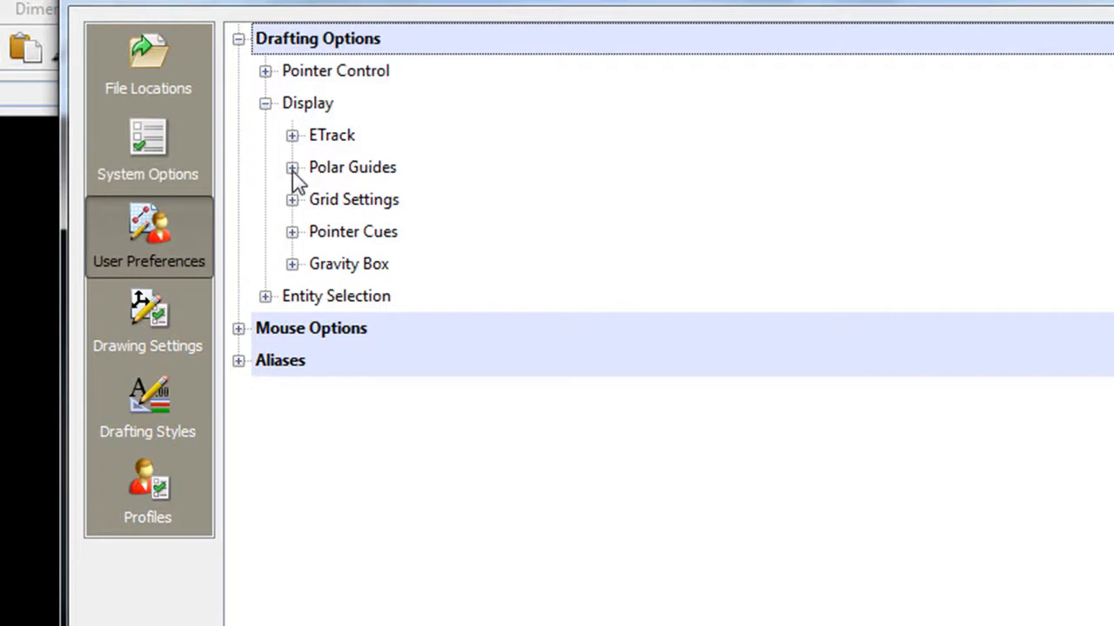
pyautogui.click(292, 167)
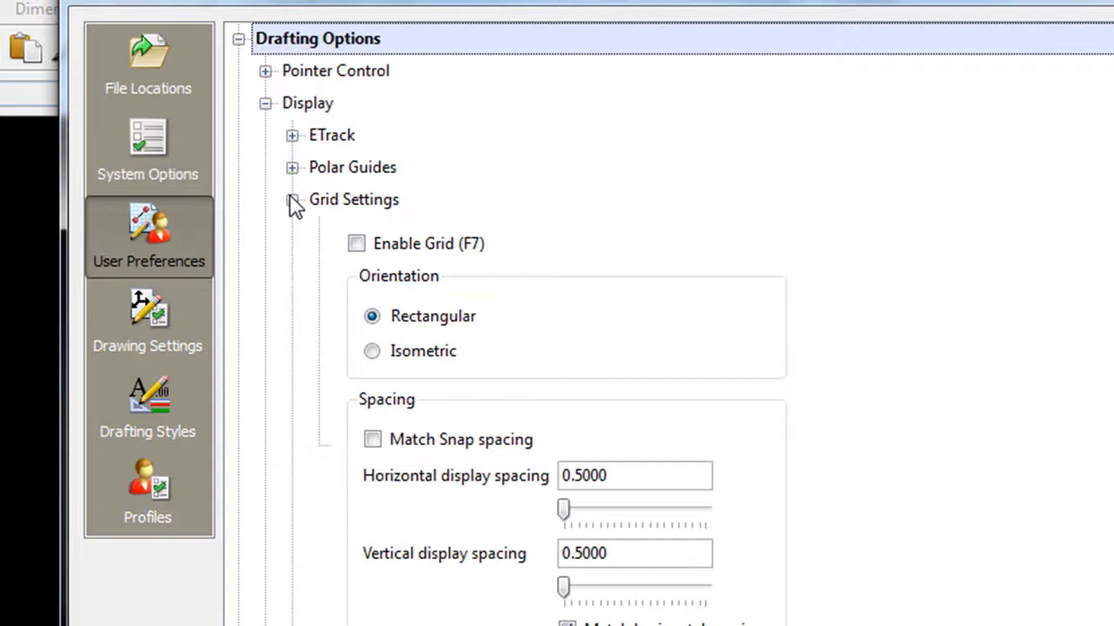
pyautogui.click(292, 198)
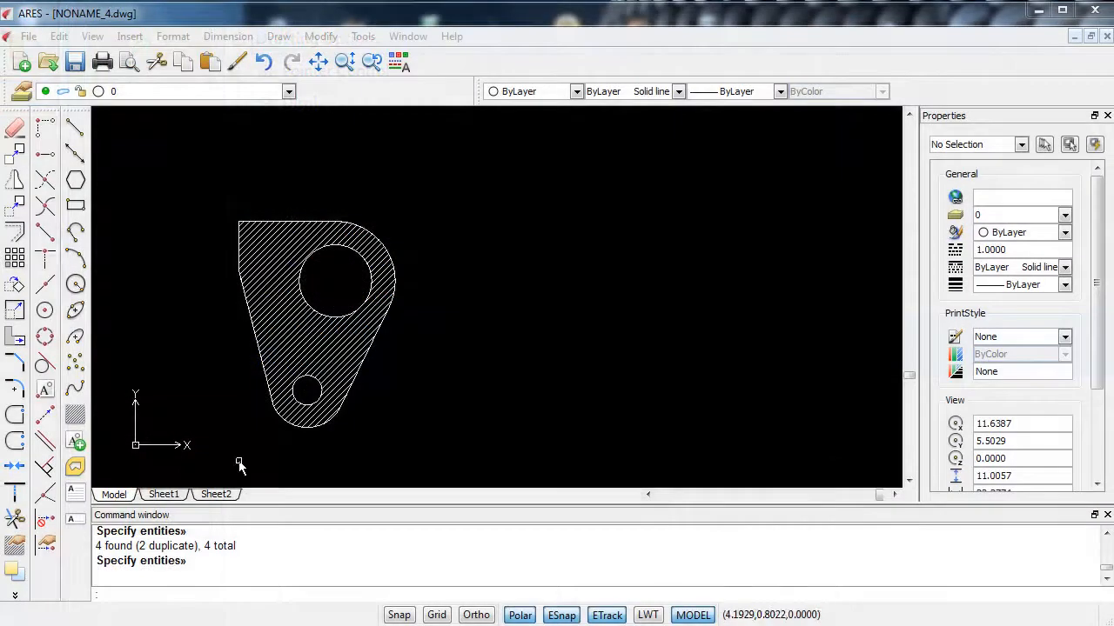
pyautogui.moveTo(181, 182)
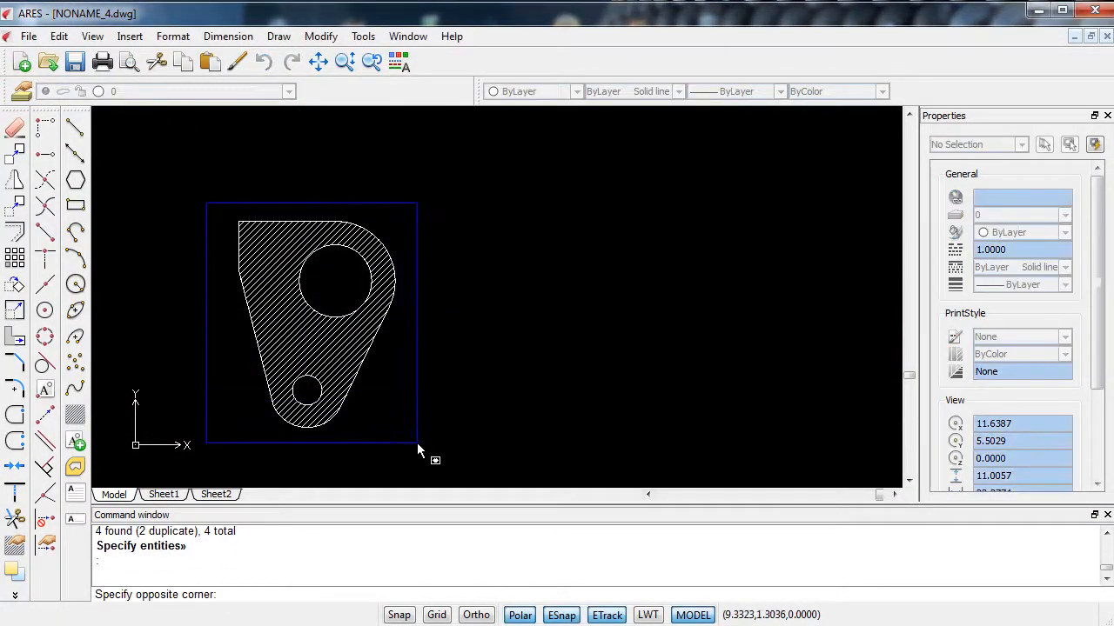
# Step: Pattern the selected hatched bracket into a rectangular grid and zoom out to view the copies
pyautogui.click(418, 448)
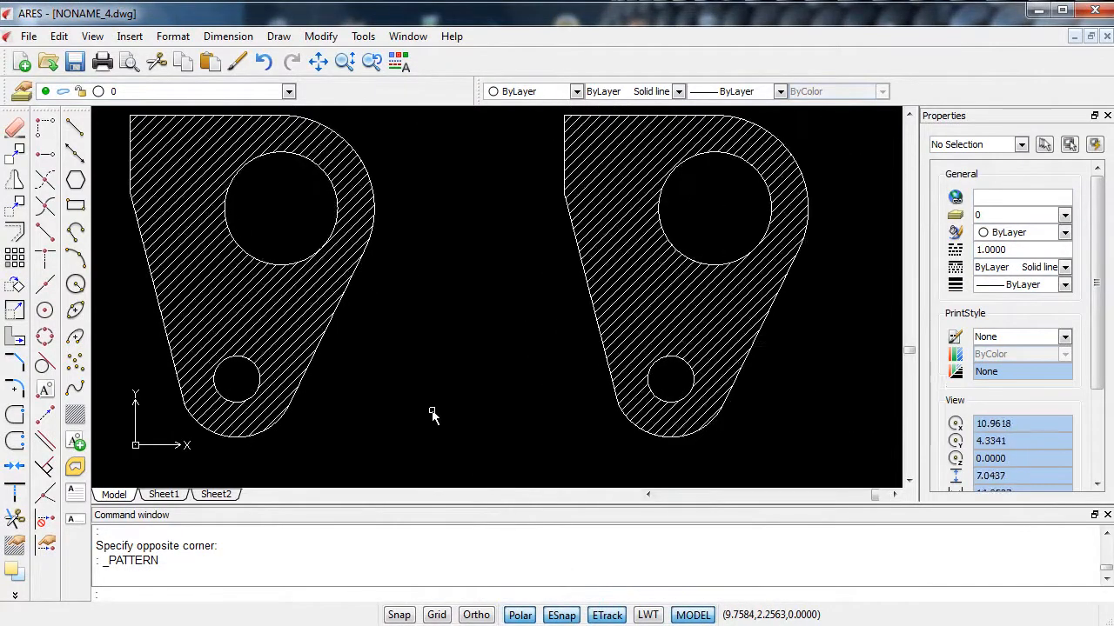
pyautogui.scroll(-3)
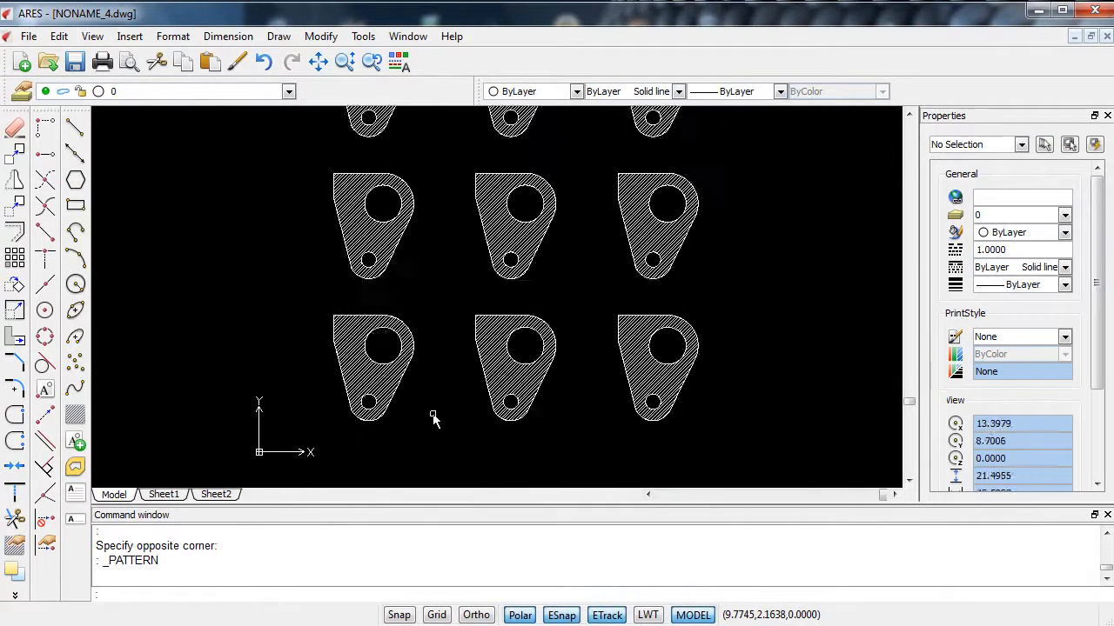
pyautogui.scroll(-3)
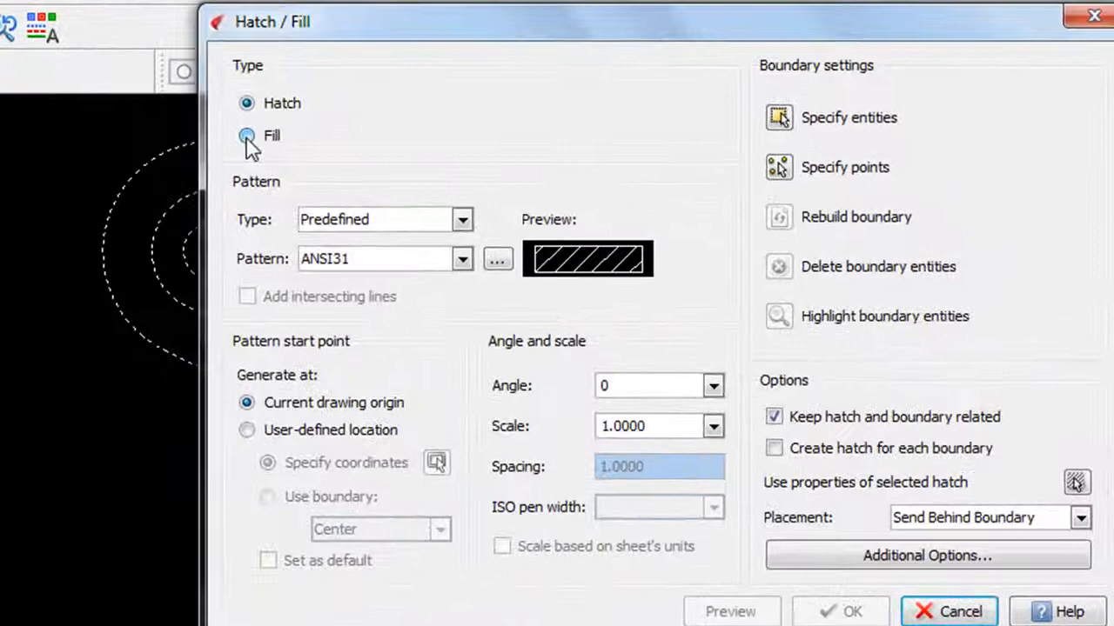
# Step: Choose a light-green fill in the Hatch/Fill dialog and select the circles as its boundary
pyautogui.click(247, 136)
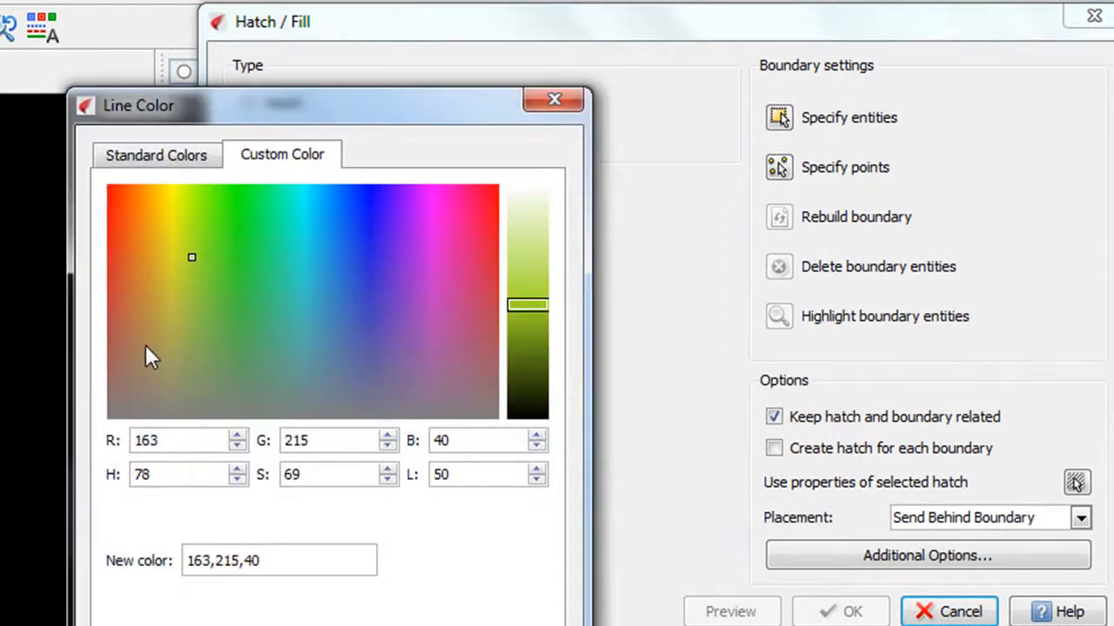
pyautogui.click(222, 313)
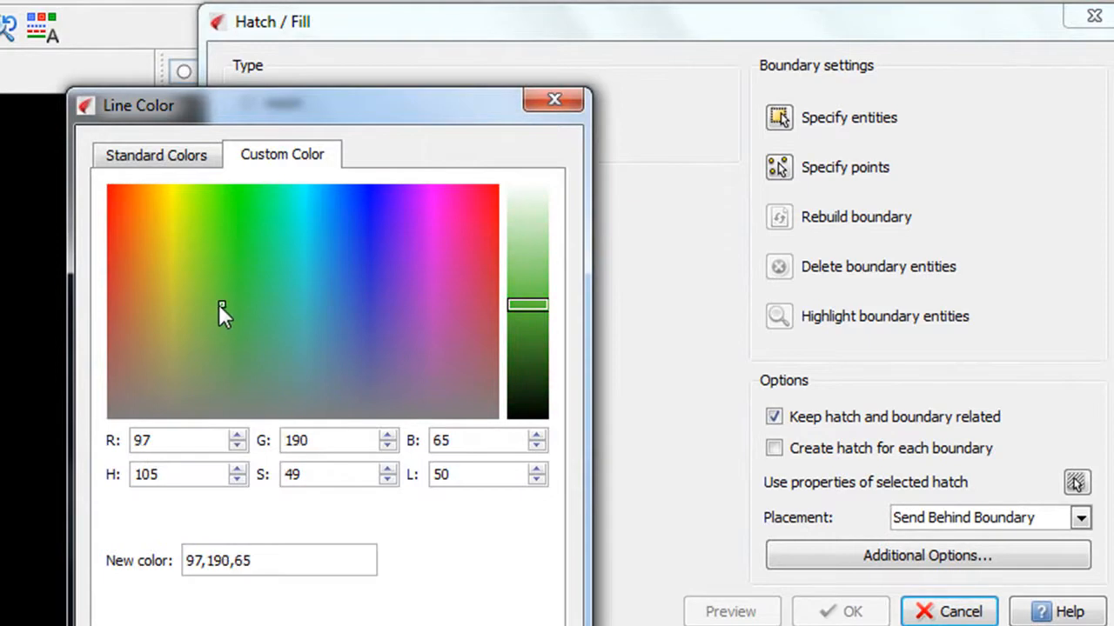
pyautogui.click(202, 341)
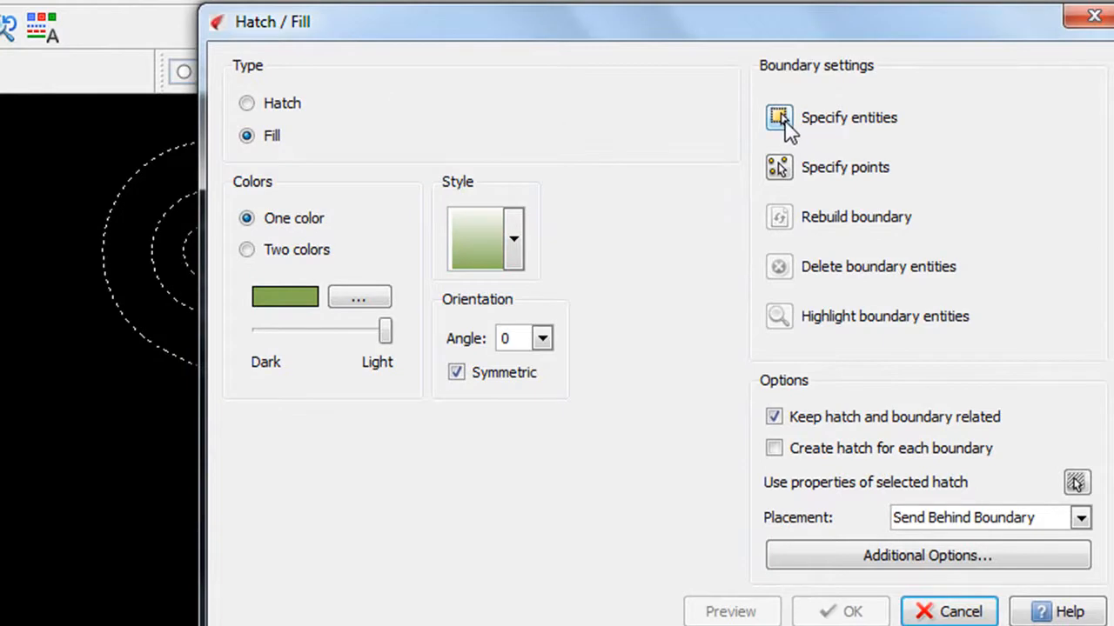
pyautogui.click(780, 119)
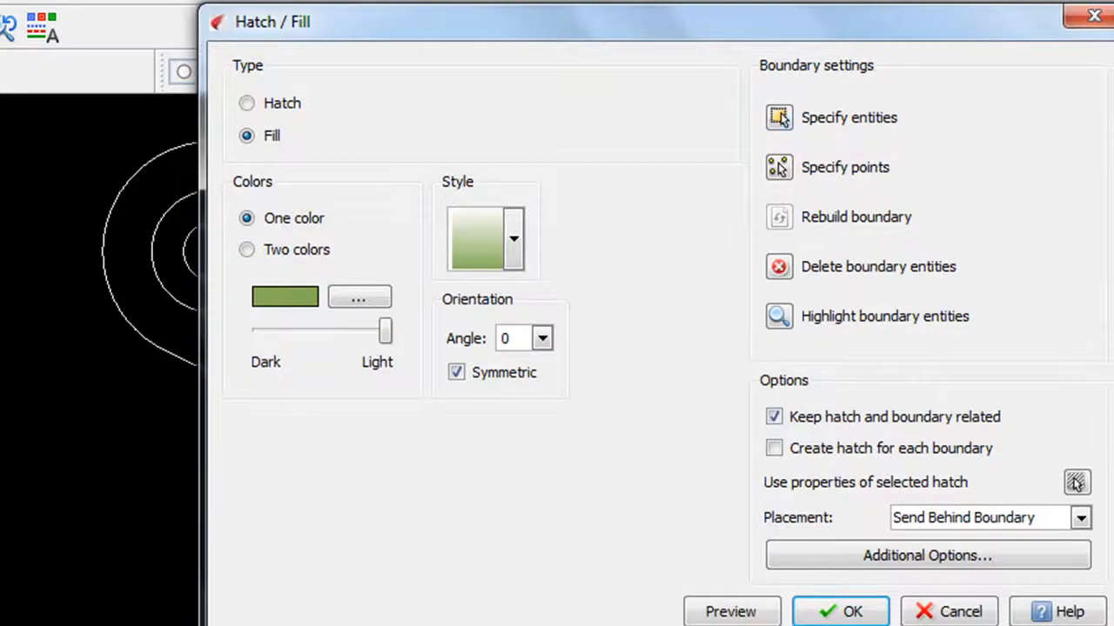
pyautogui.click(839, 611)
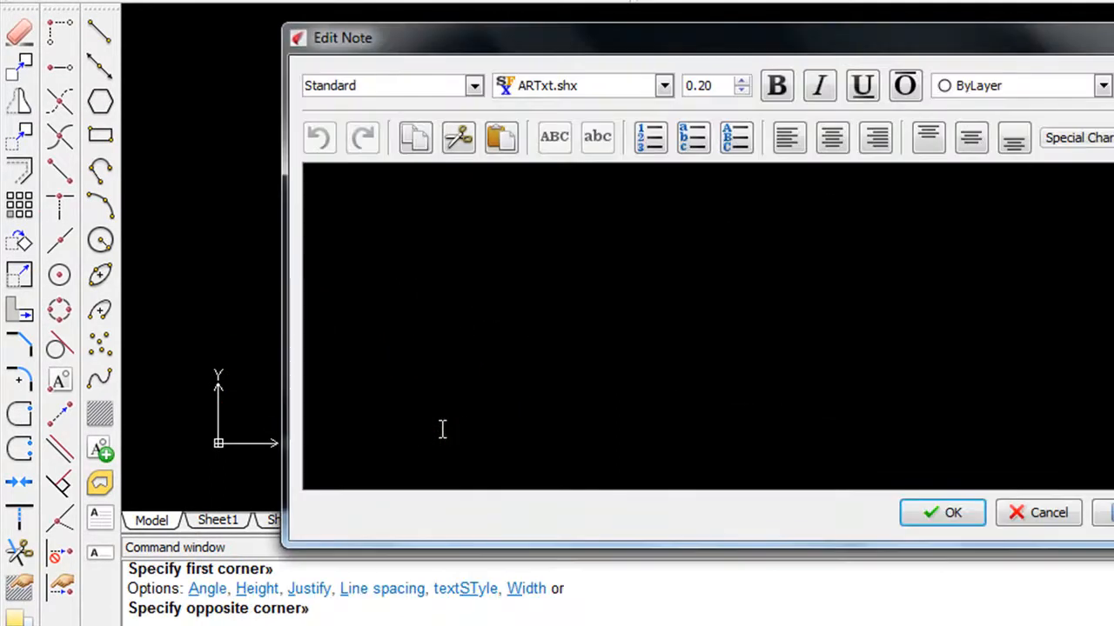
# Step: Write "This should be the shape of the blade." in bold Impact at height 0.50 and place it
pyautogui.write('This should be the shape')
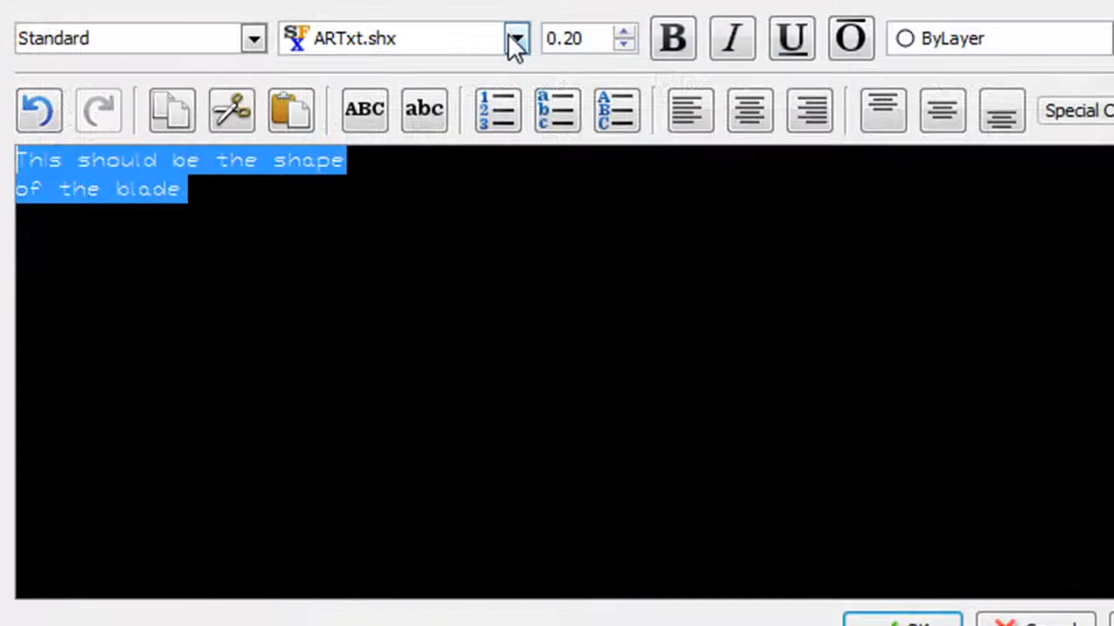
pyautogui.click(515, 38)
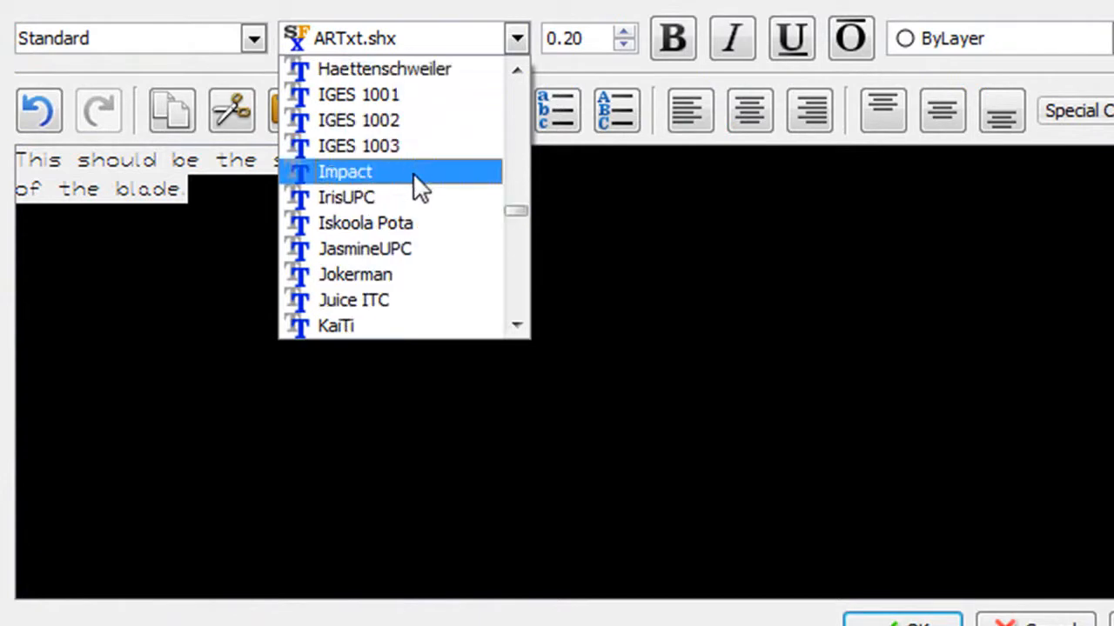
pyautogui.click(344, 173)
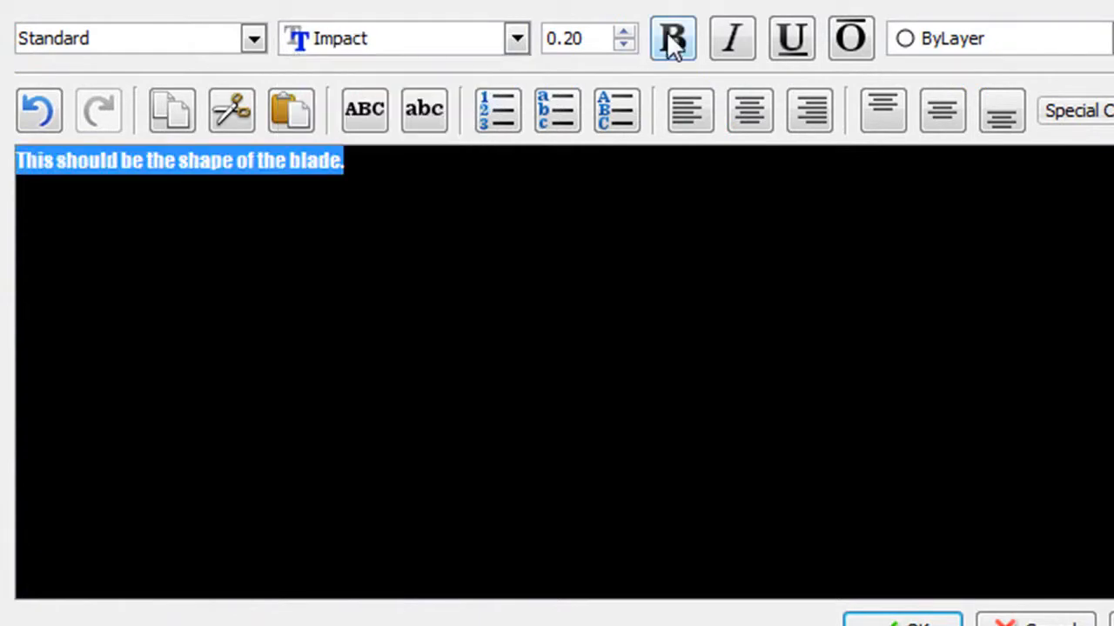
pyautogui.click(672, 38)
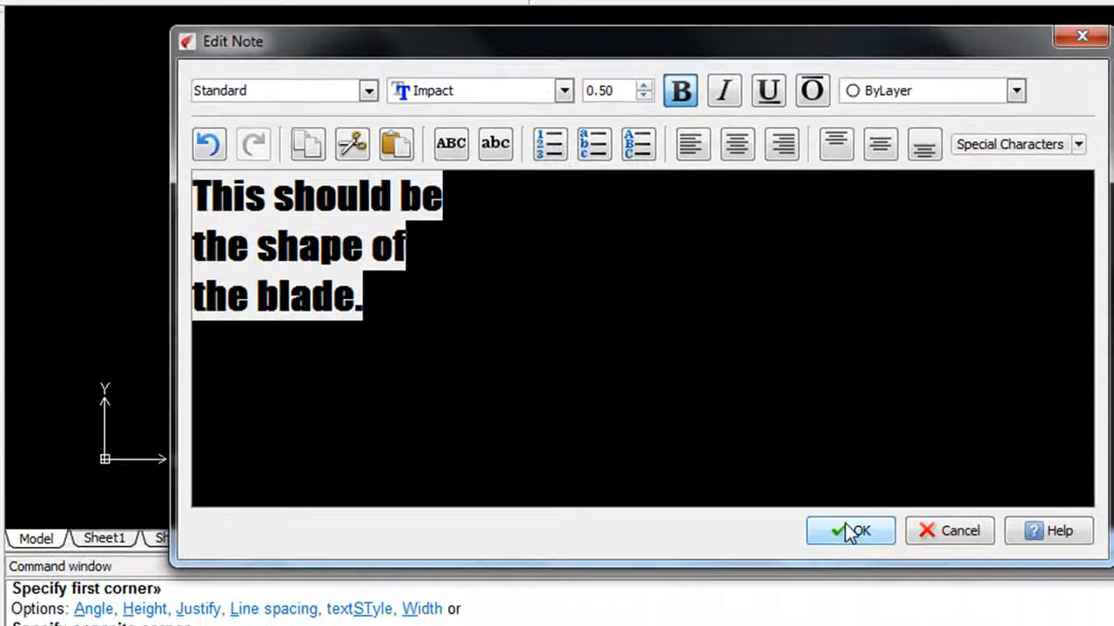
pyautogui.click(849, 531)
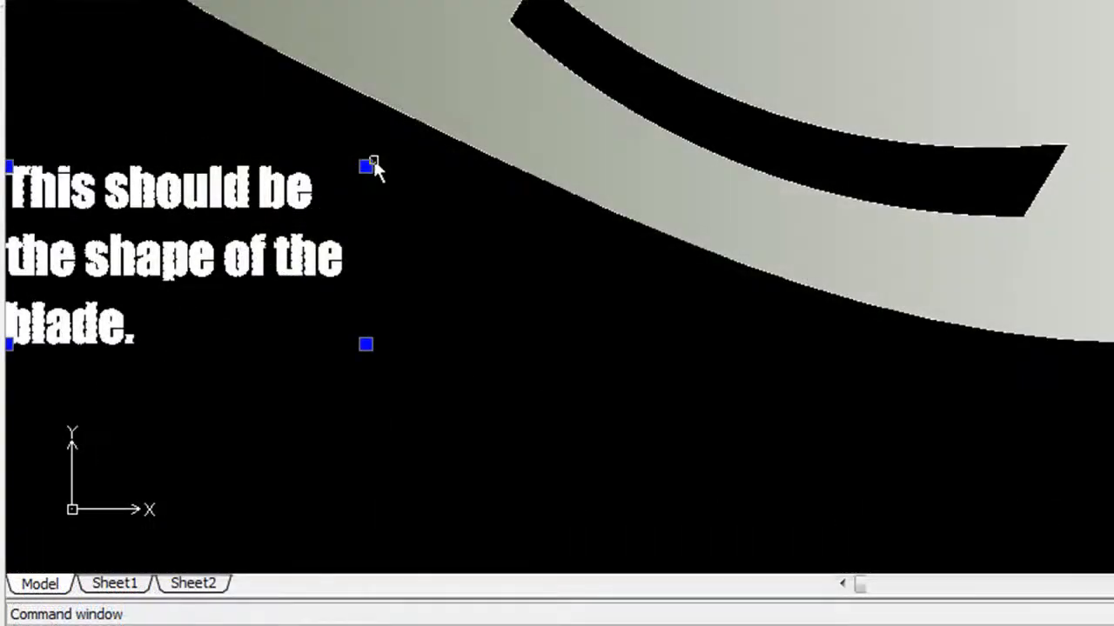
# Step: Drag the blade note by its corner grip slightly lower on the drawing
pyautogui.click(366, 167)
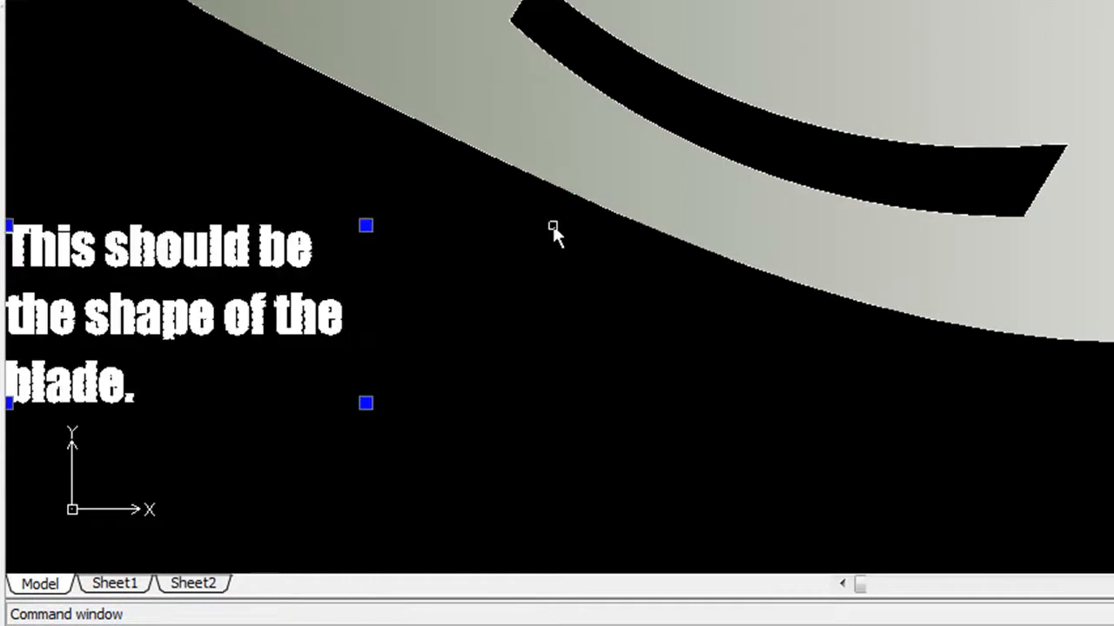
pyautogui.moveTo(379, 407)
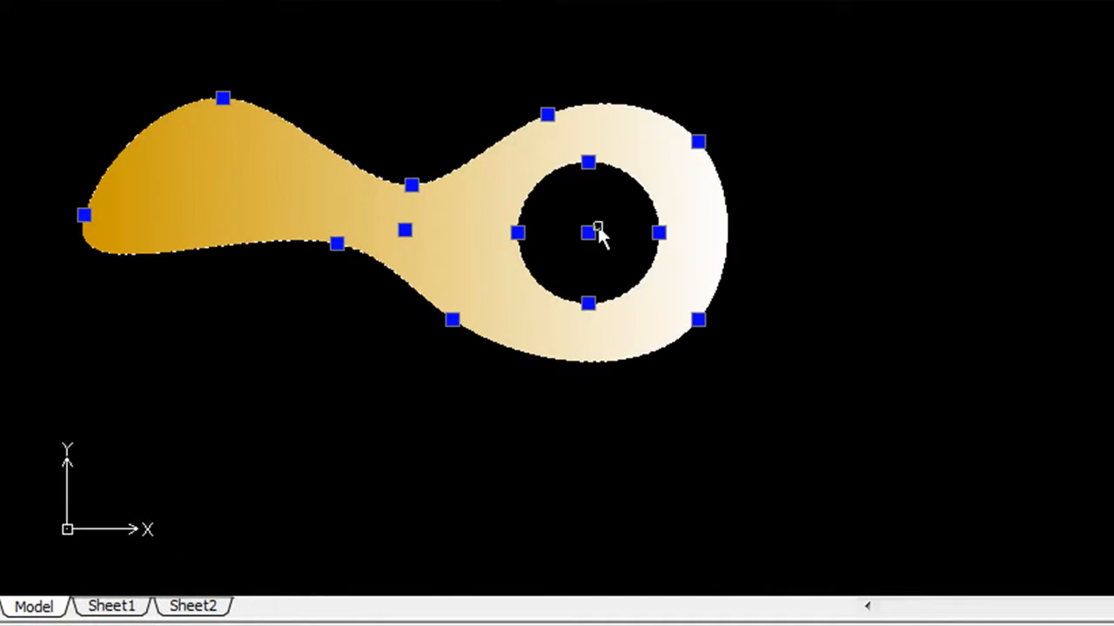
# Step: Move the hole's centre grip right and pull the lower outline's control point downward
pyautogui.click(588, 232)
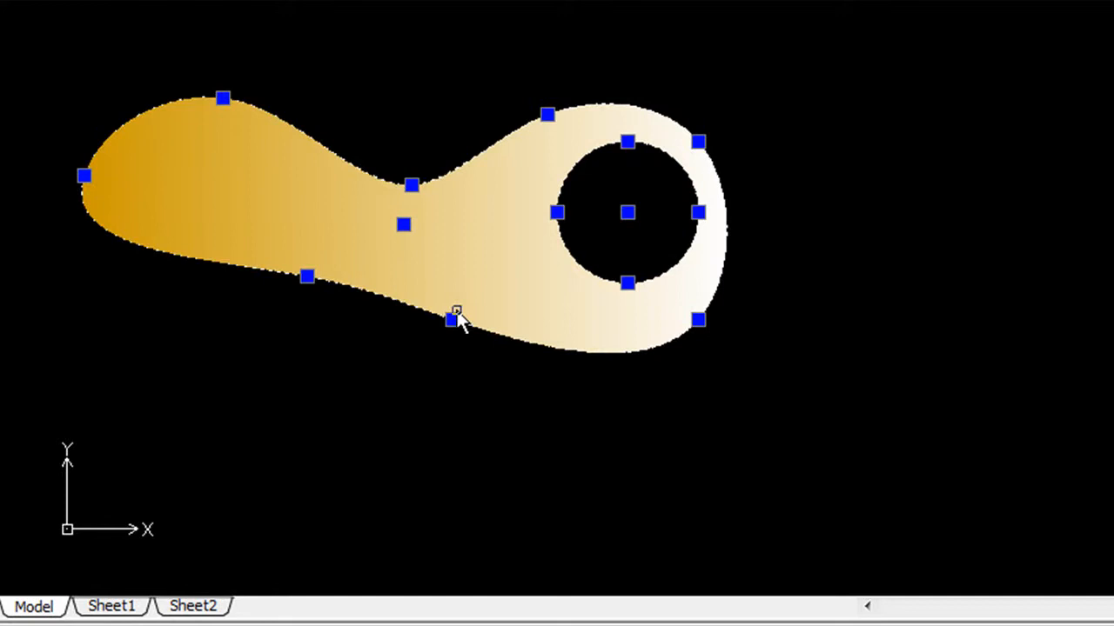
pyautogui.moveTo(451, 320); pyautogui.dragTo(438, 360)
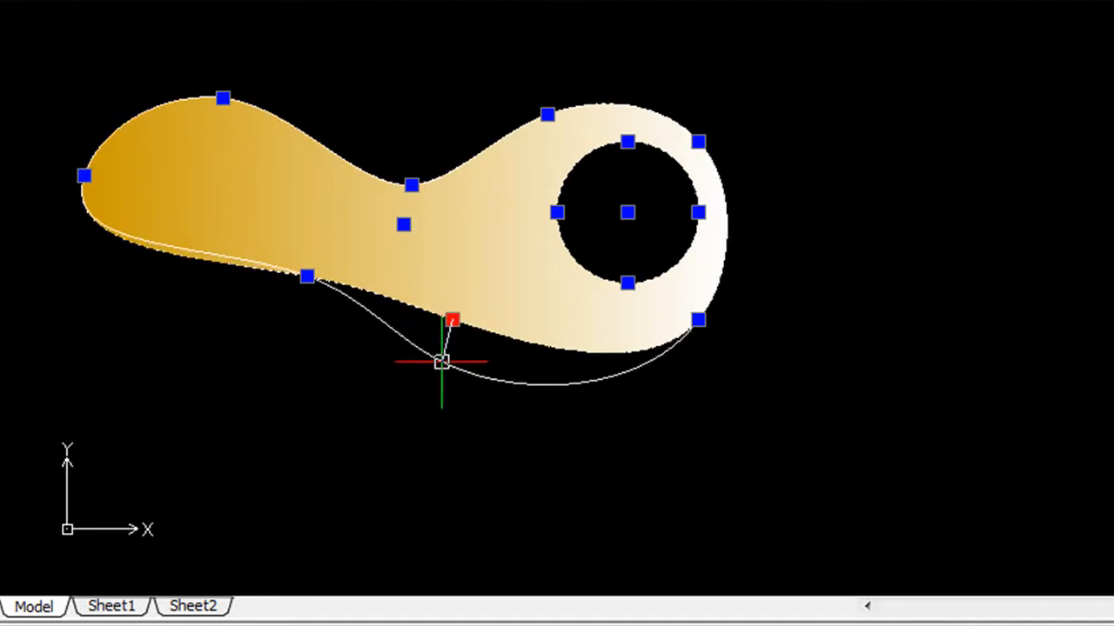
pyautogui.moveTo(452, 320); pyautogui.dragTo(438, 360)
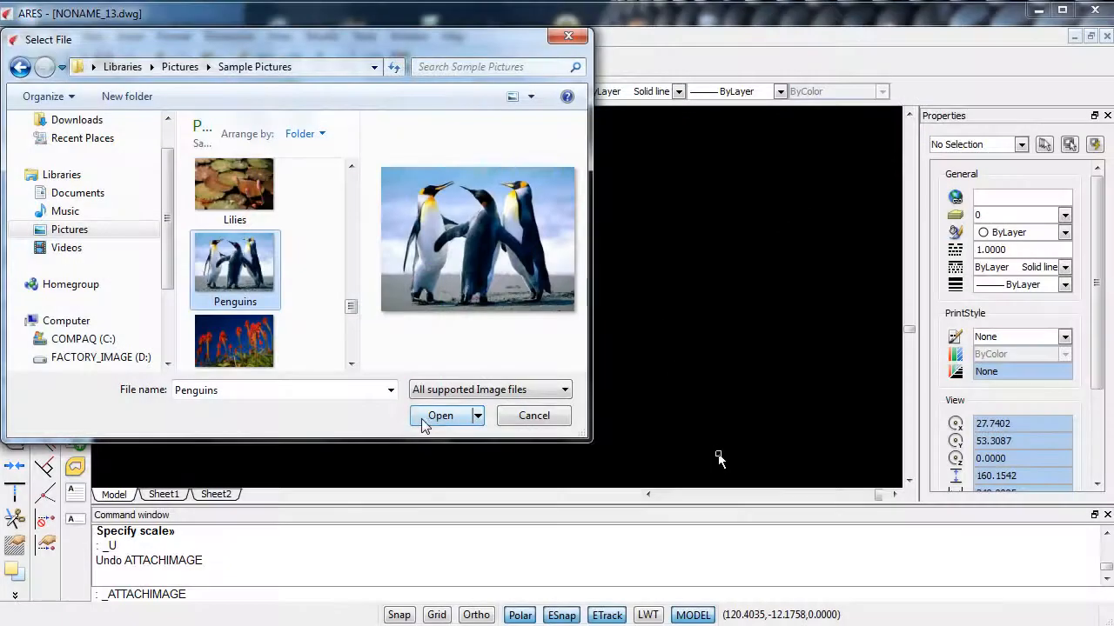
# Step: Select the Penguins sample picture and confirm attaching it as an image reference
pyautogui.click(441, 414)
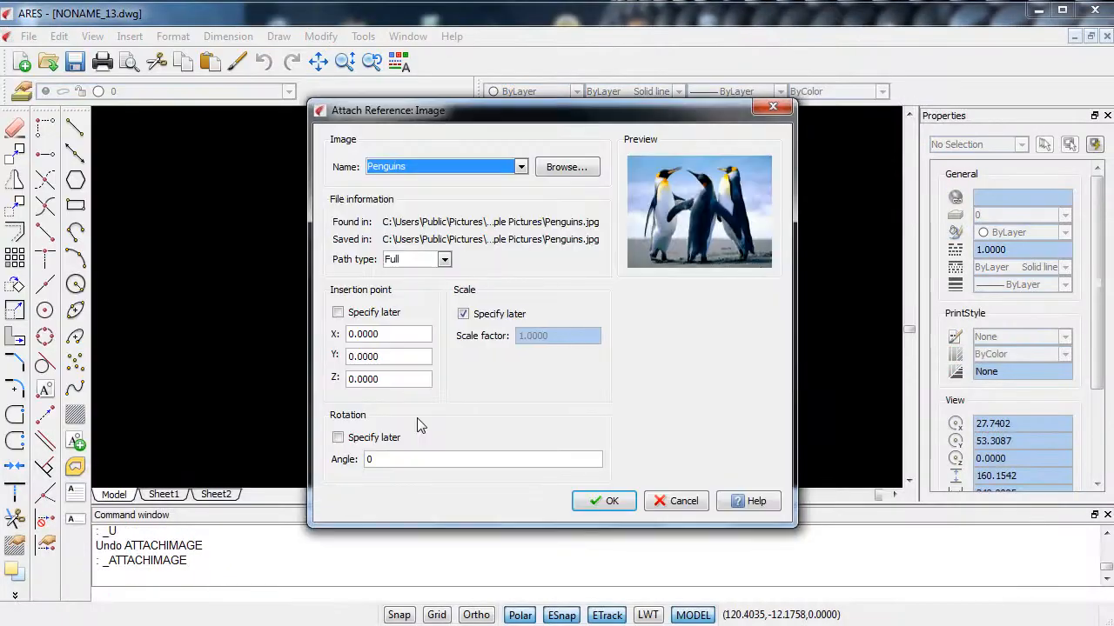
pyautogui.moveTo(604, 501)
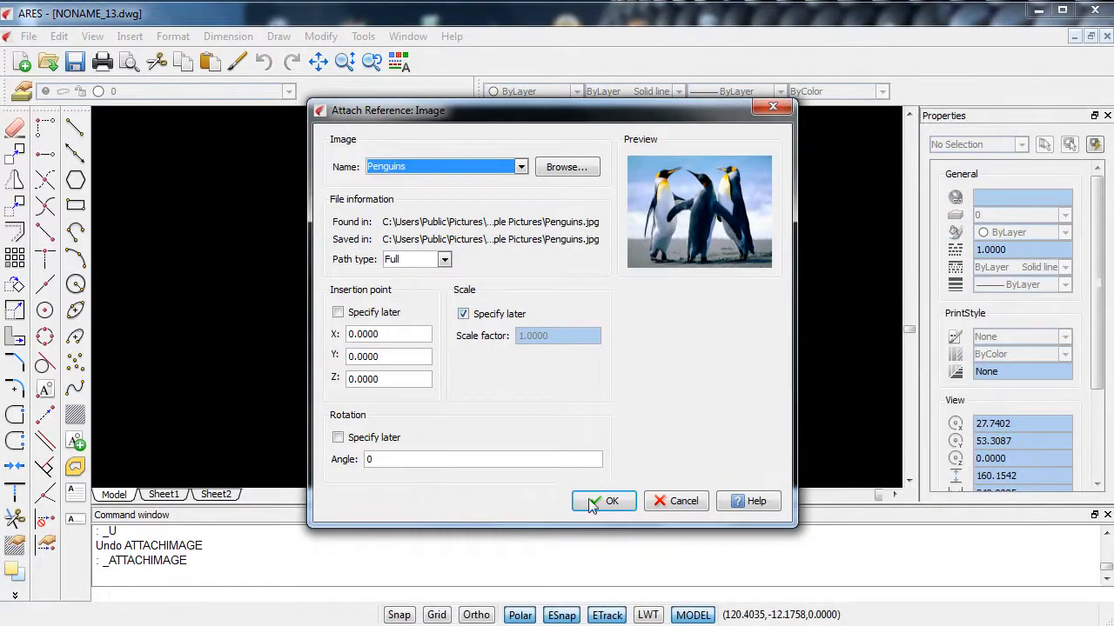
pyautogui.click(613, 501)
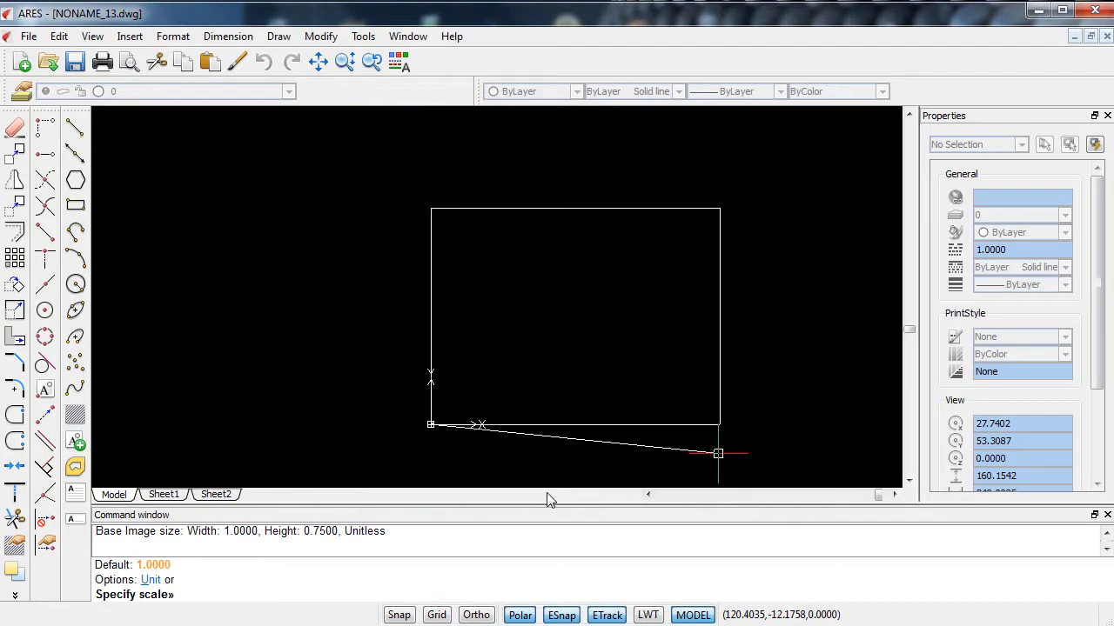